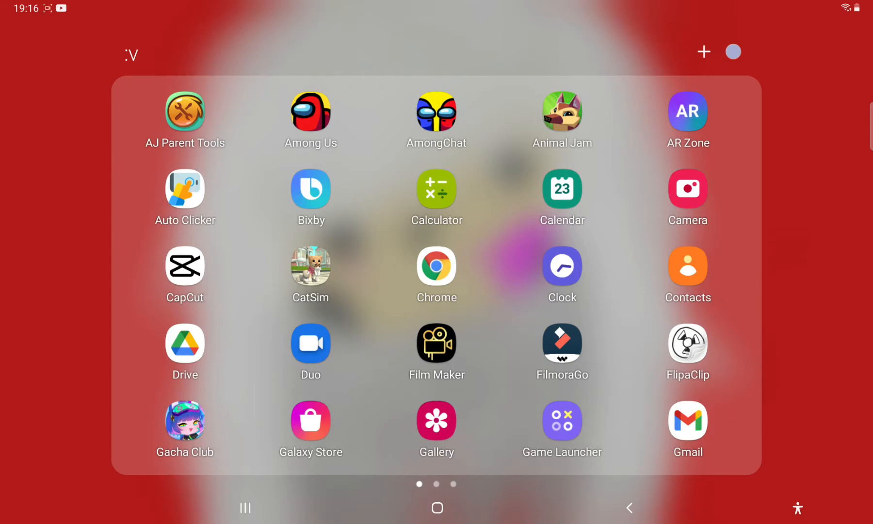
Page the app drawer left to its last page showing WildCraft, YouTube and YT Studio
scroll(left, 3)
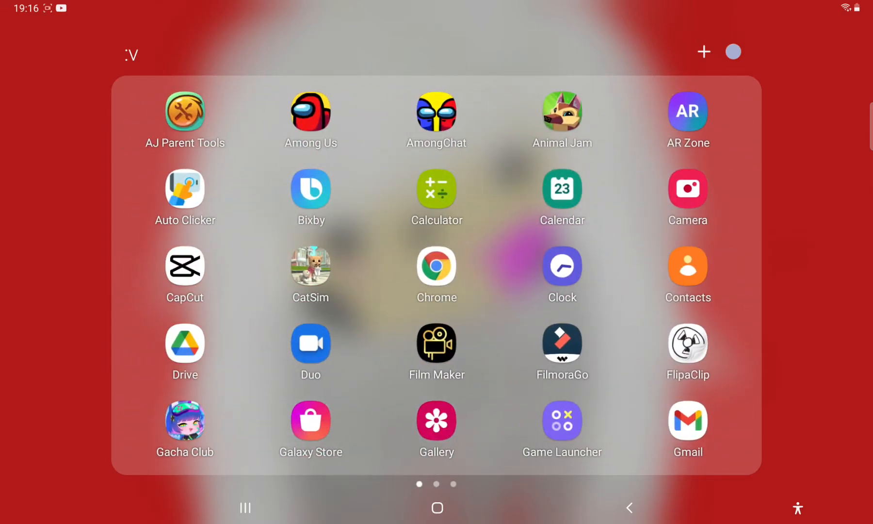
scroll(left, 3)
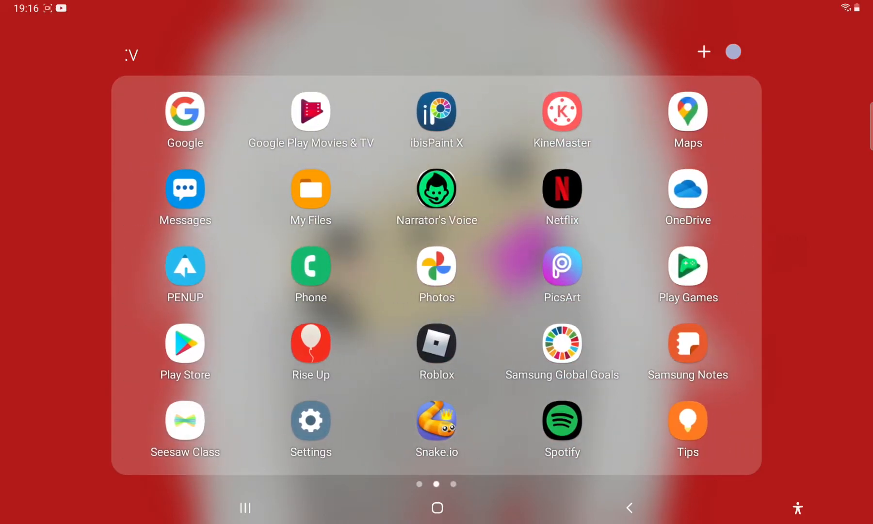
scroll(left, 3)
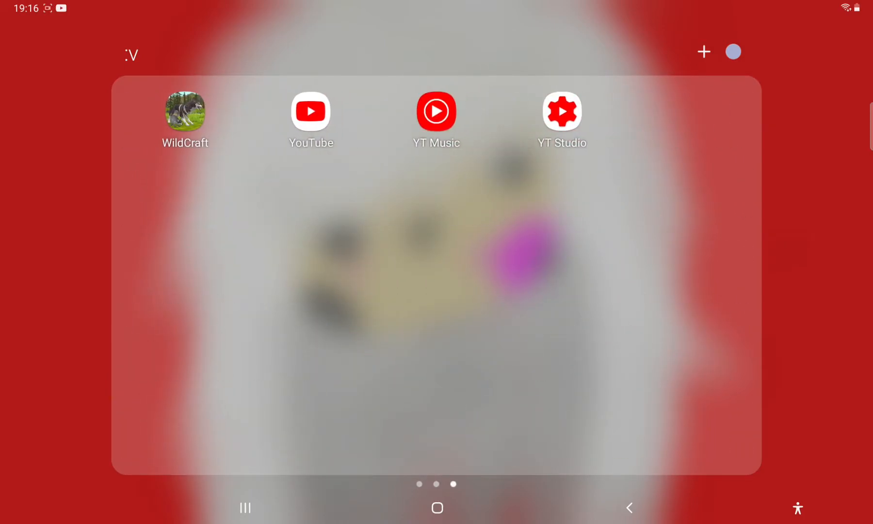
Launch WildCraft and continue past the fox character screen to the Game Worlds list
click(185, 112)
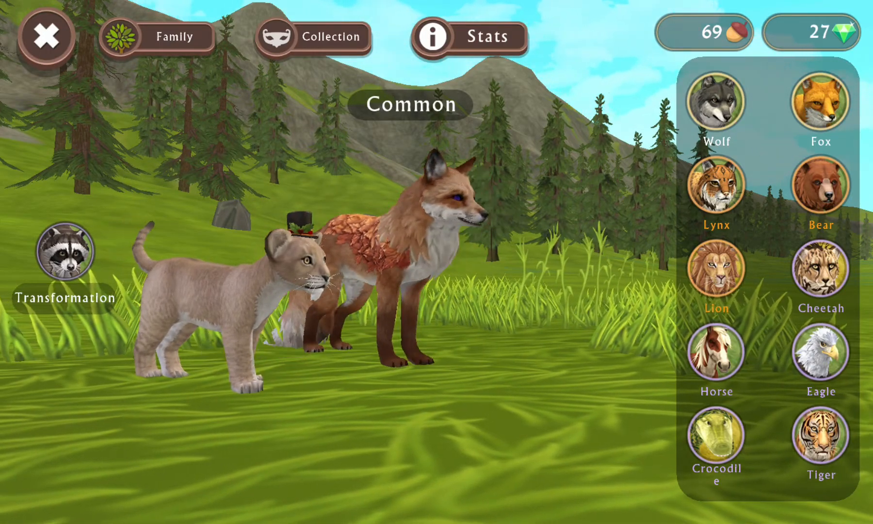
click(46, 37)
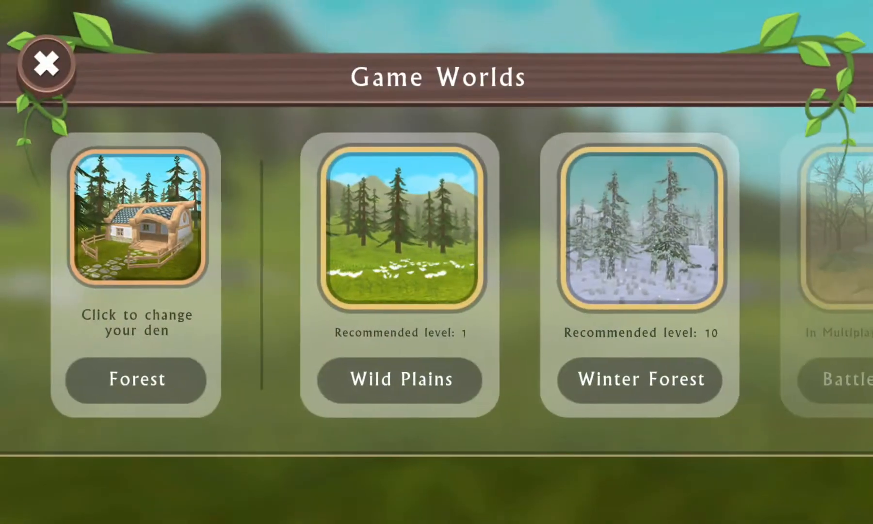
Enter a WildCraft world as the fox and resume play from the in-game menu
click(398, 382)
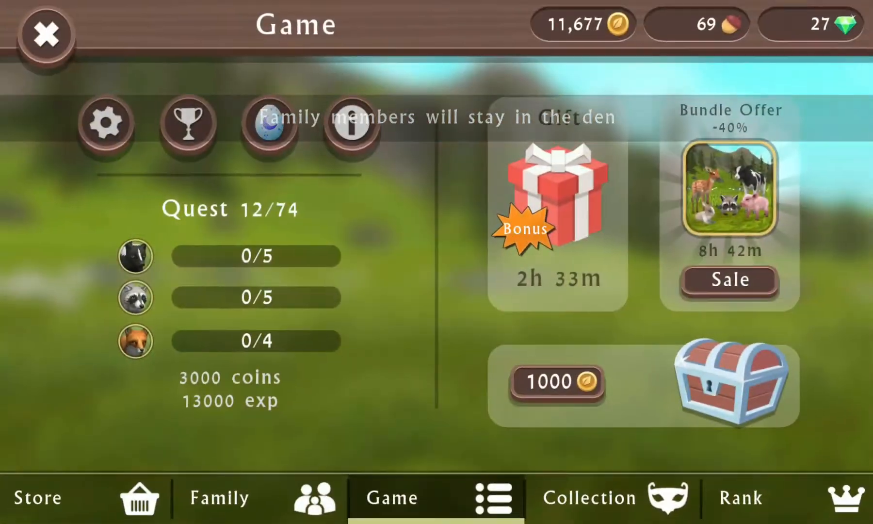
click(46, 35)
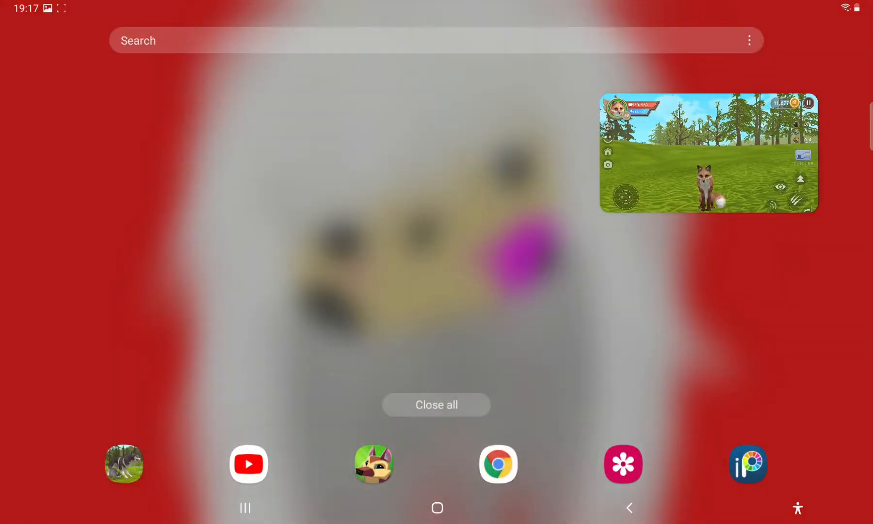
Close all recent apps and launch ibisPaint X from the dock
click(437, 405)
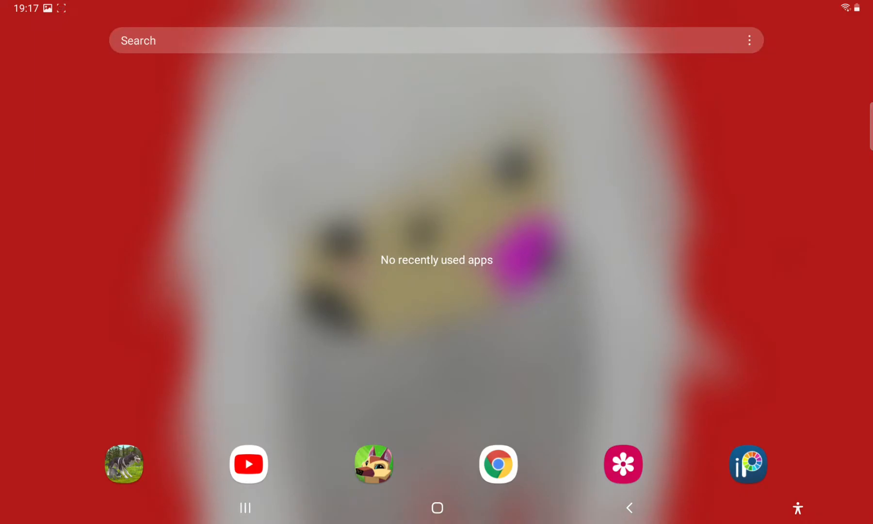
click(747, 465)
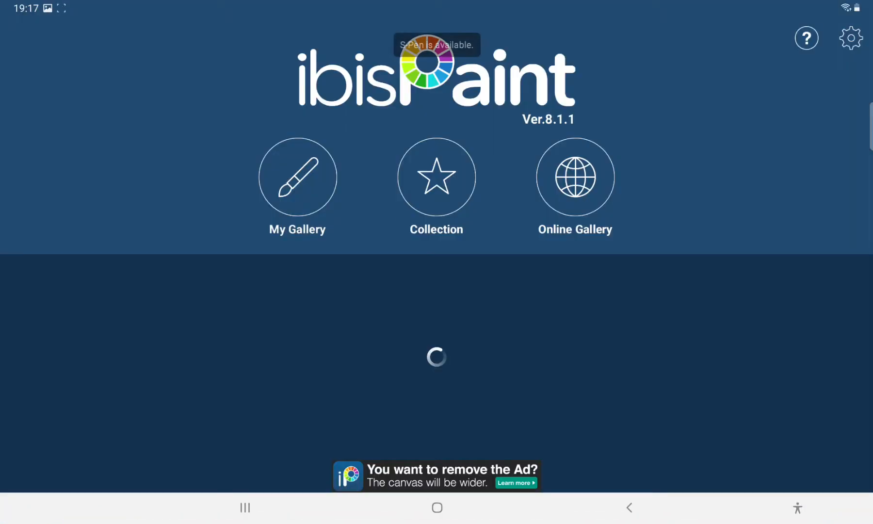
From My Gallery create a new canvas by importing the WildCraft fox screenshot
click(296, 177)
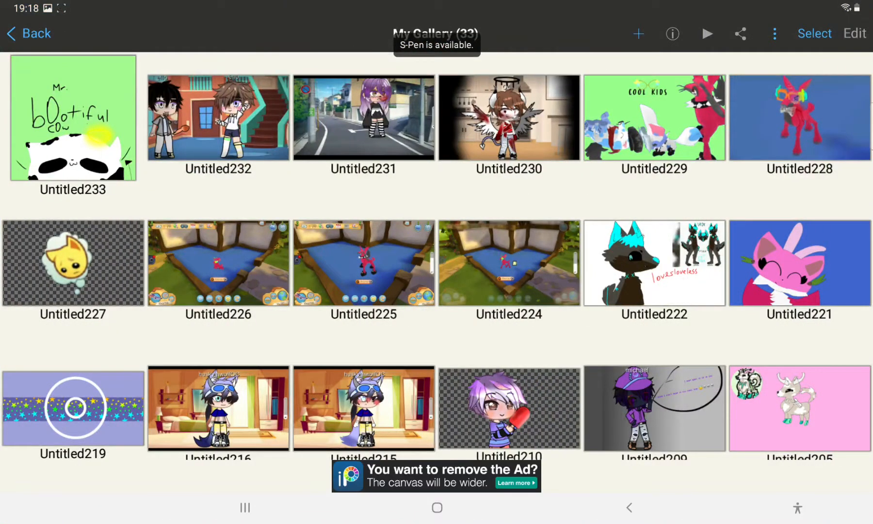
click(639, 33)
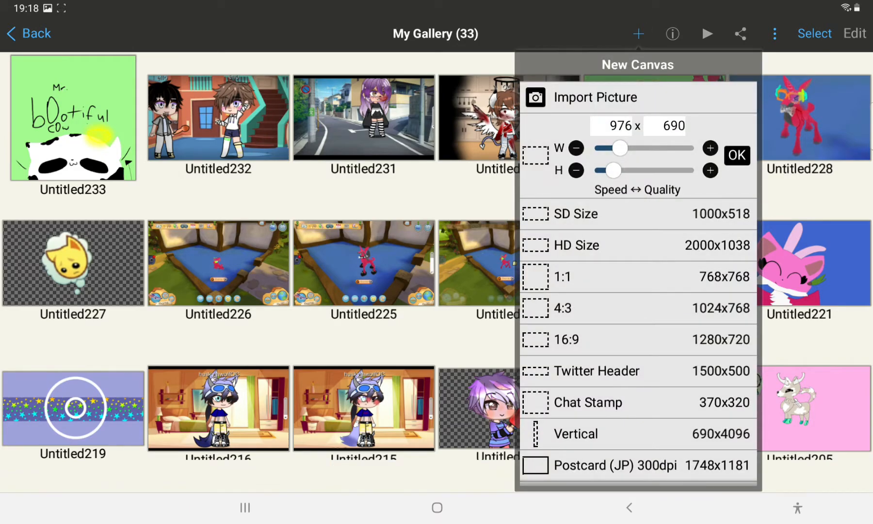
click(596, 97)
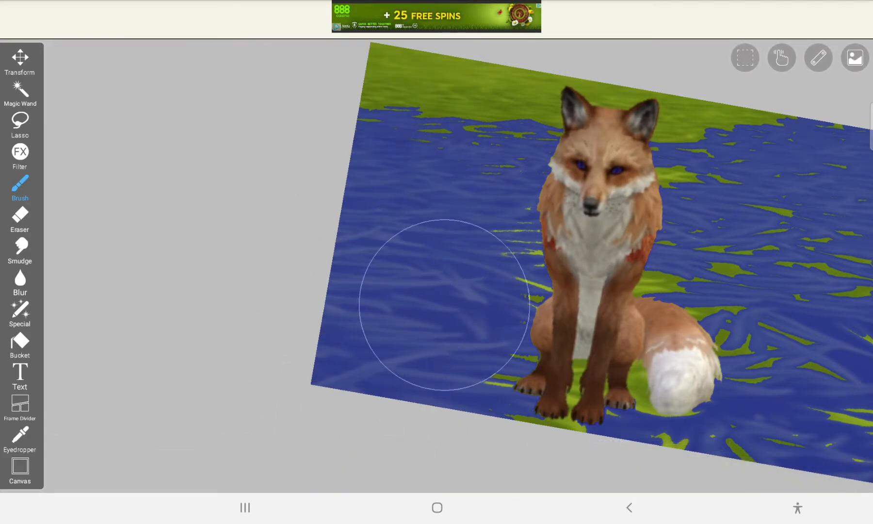
Magic-wand select the grassy background and refine the fox's selection edge with the brush
click(508, 474)
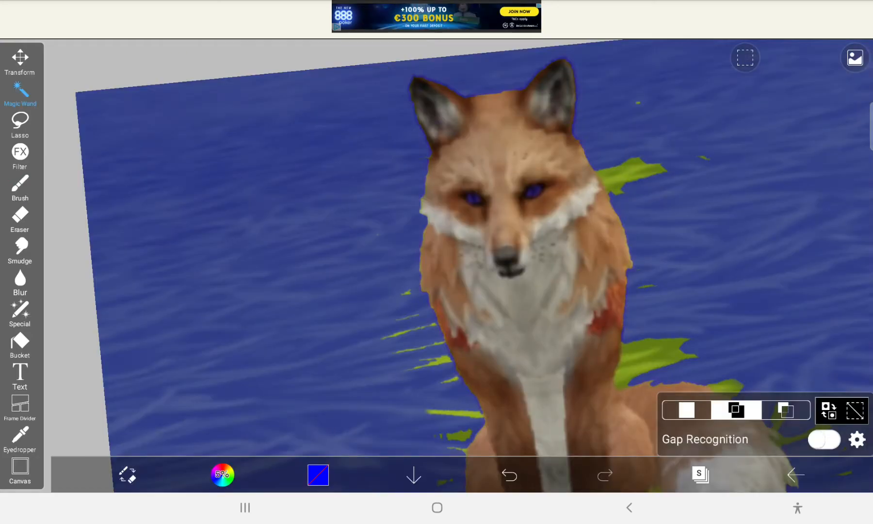
click(19, 187)
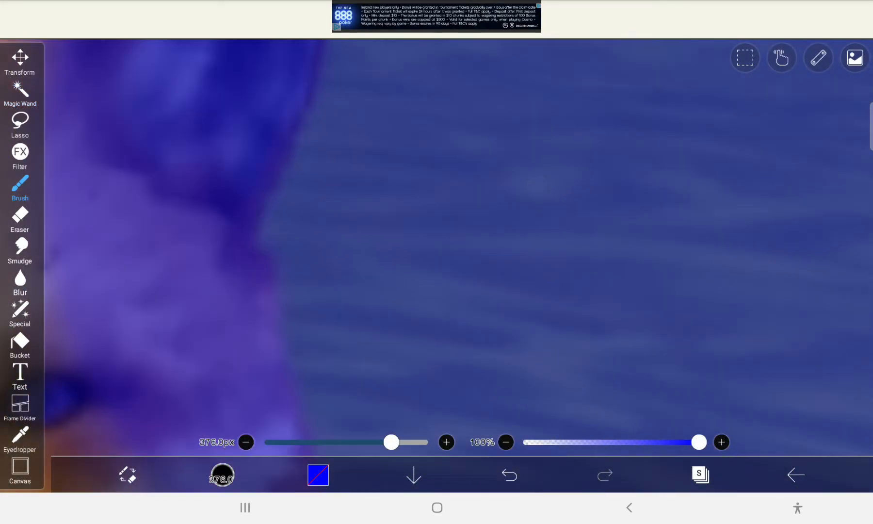
click(508, 478)
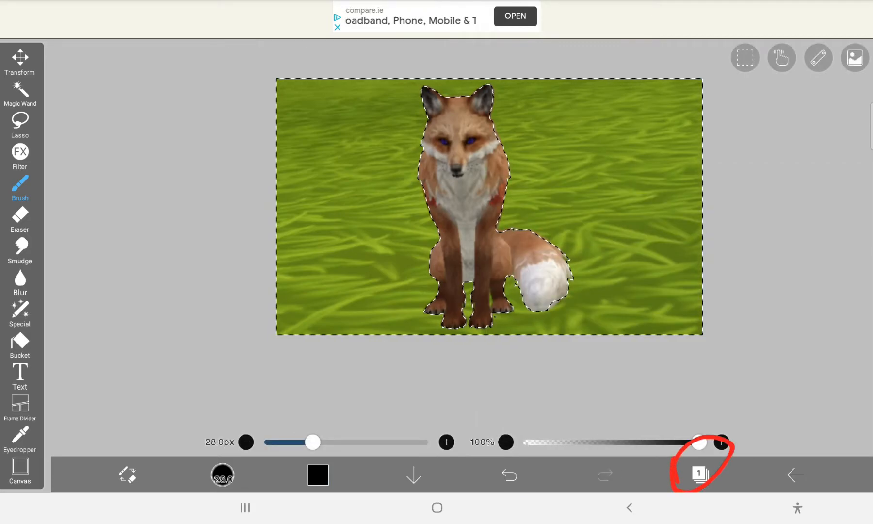
Clear the selected grass around the fox and make the canvas background transparent
click(699, 475)
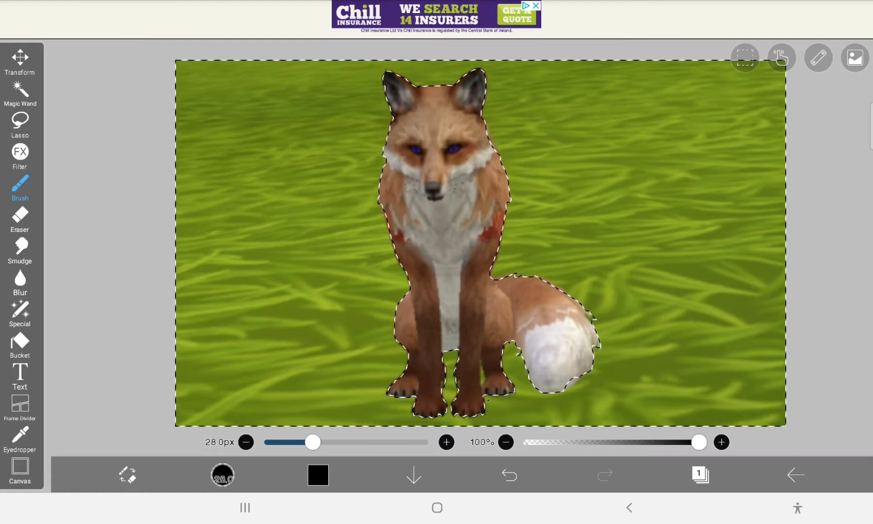
click(744, 57)
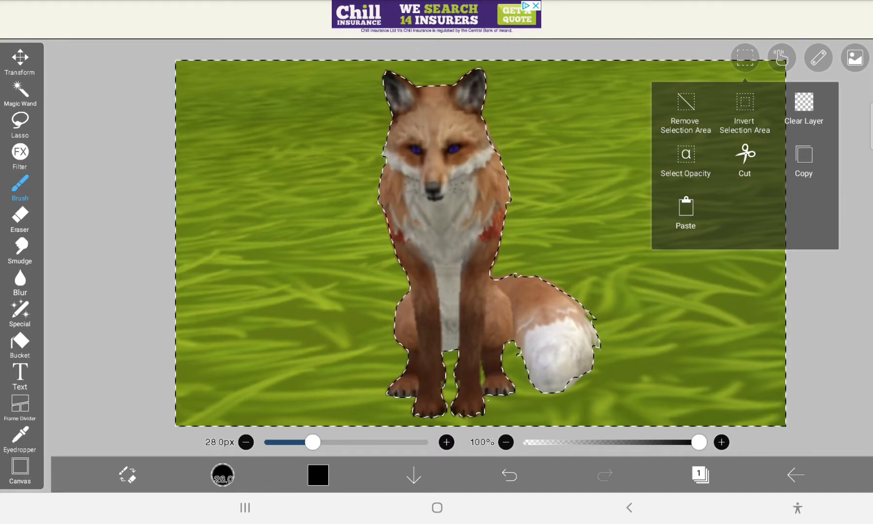
click(745, 159)
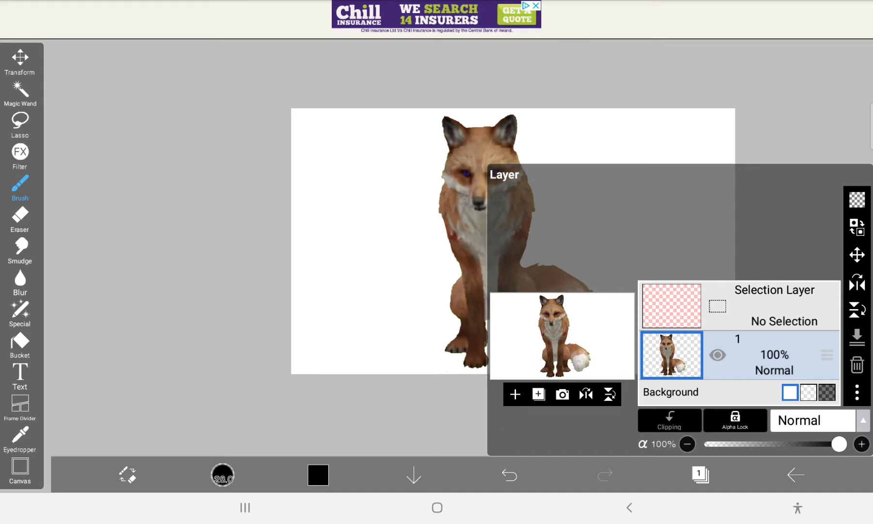
click(825, 393)
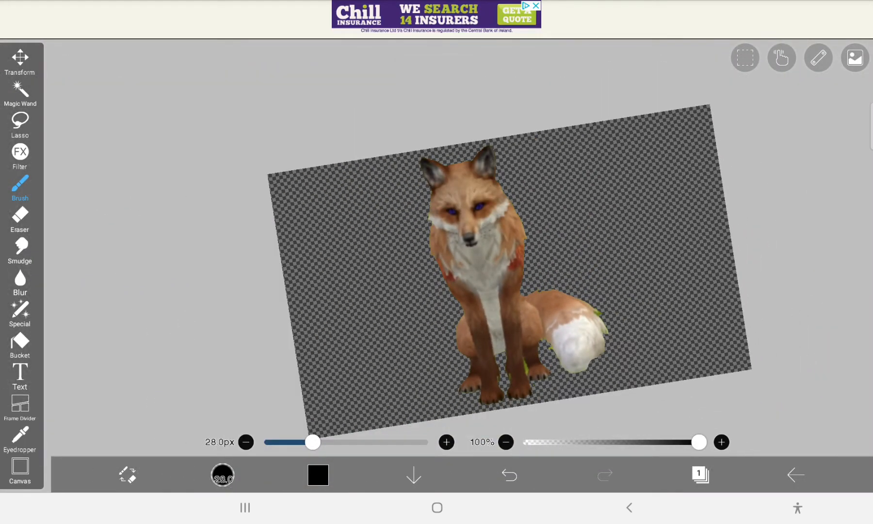
Add a second layer and brush a thick white border along the fox's tail and legs
click(855, 58)
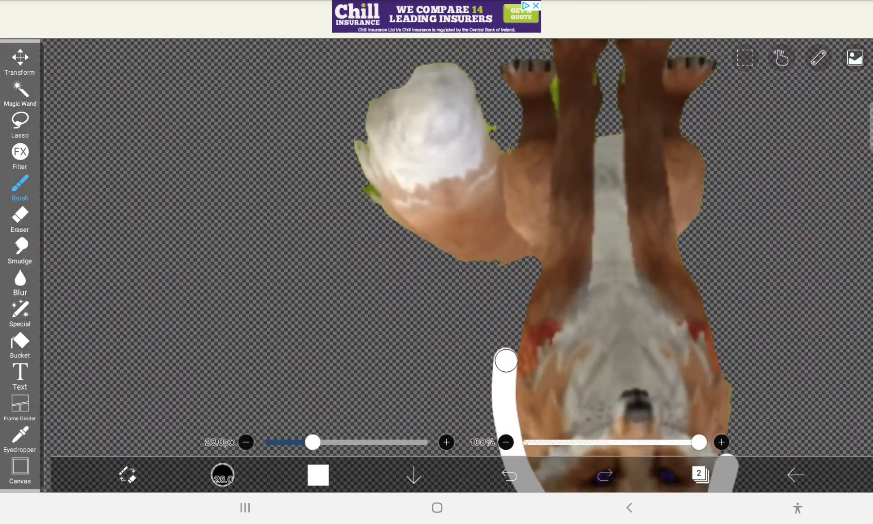
drag(507, 360, 436, 246)
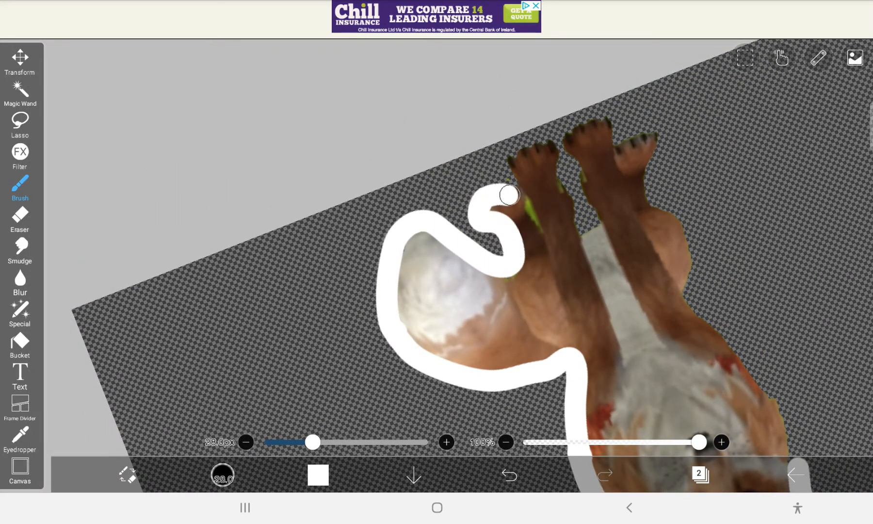
drag(507, 194, 574, 173)
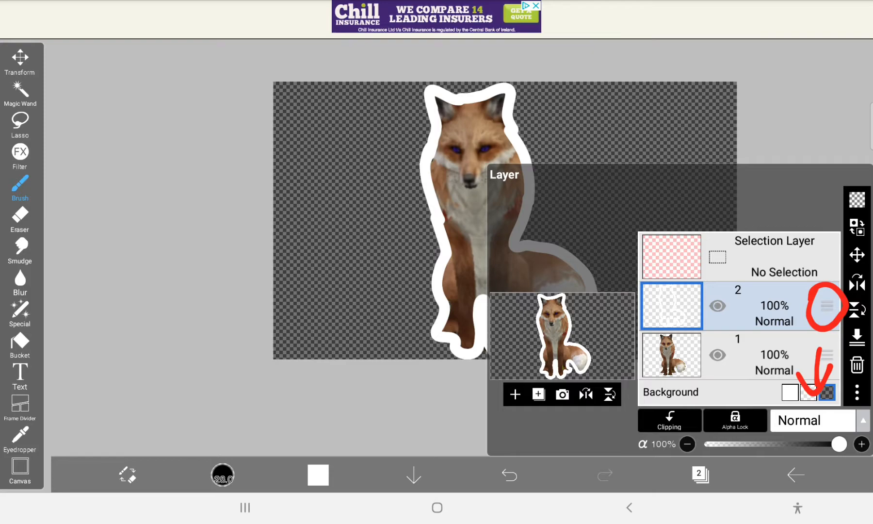
Move the white outline layer 2 beneath fox layer 1 and close the Layer panel
drag(827, 306, 828, 346)
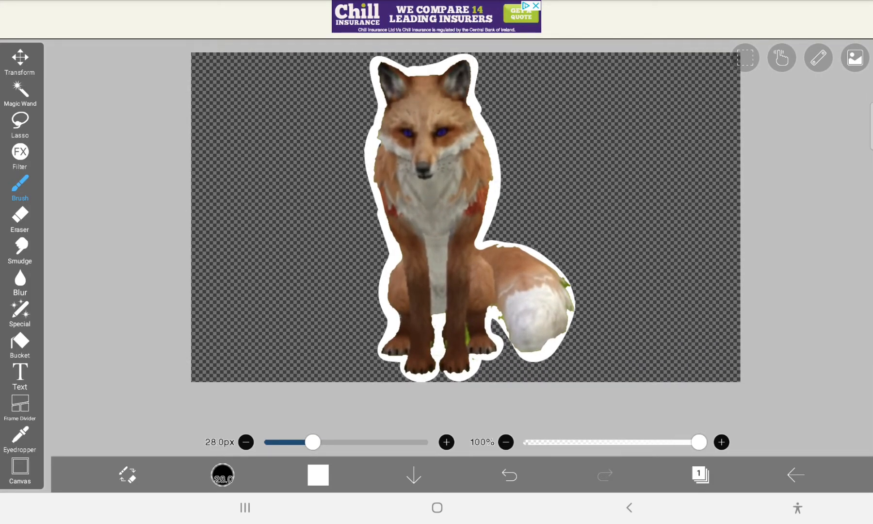
click(854, 57)
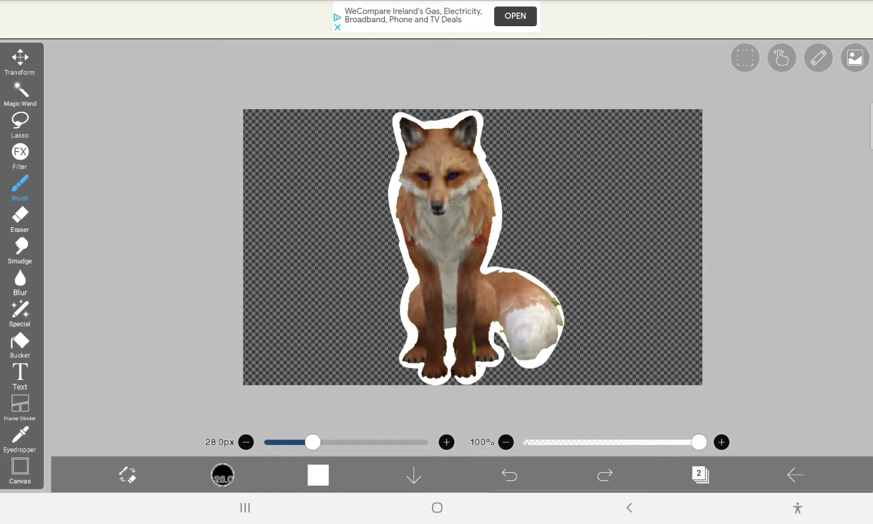
Merge the fox and outline layers into a single sticker layer via the layer options
click(855, 57)
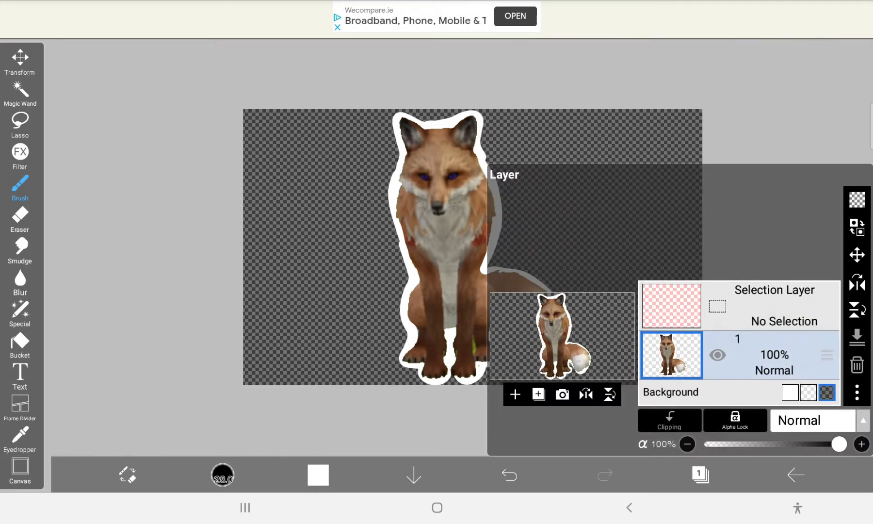
click(21, 61)
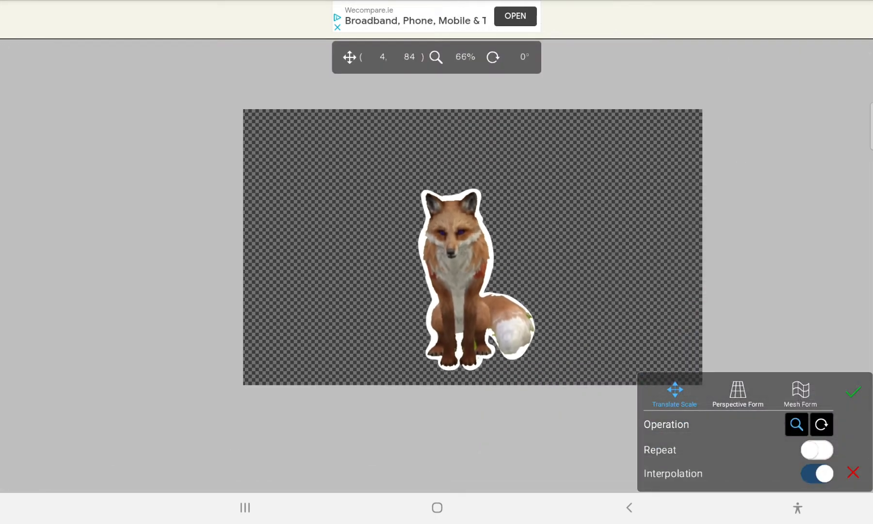
click(854, 391)
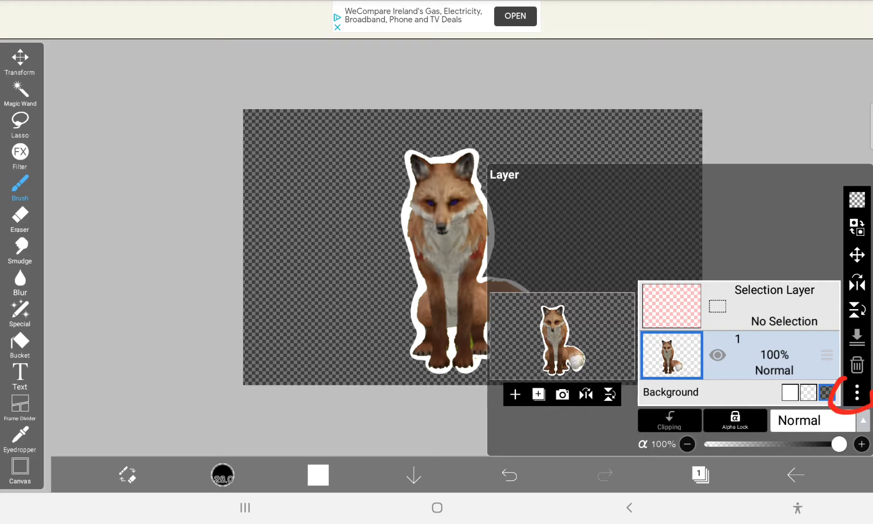
click(857, 391)
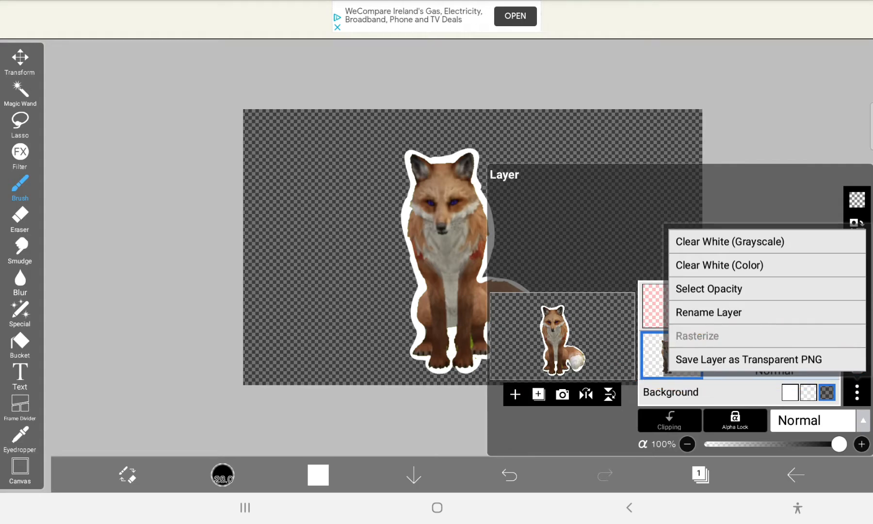
Return the fox sticker to My Gallery and bring up the New Canvas size list
click(796, 476)
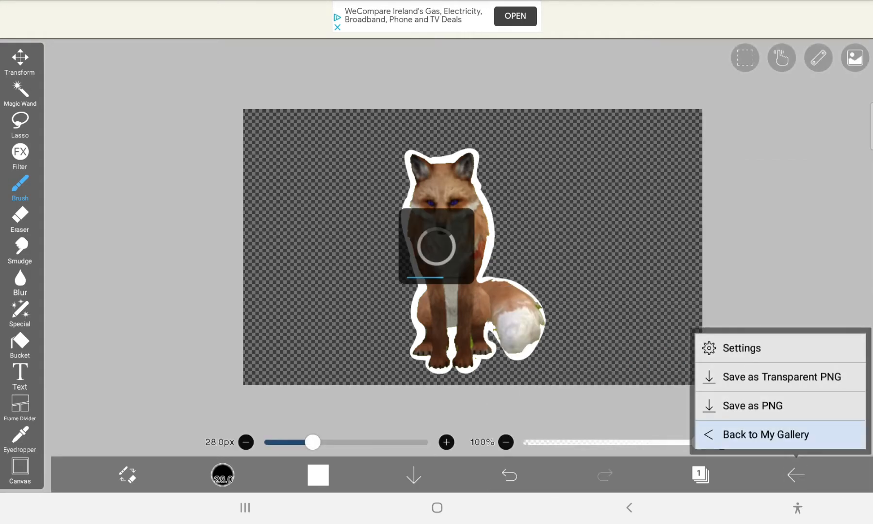
click(766, 434)
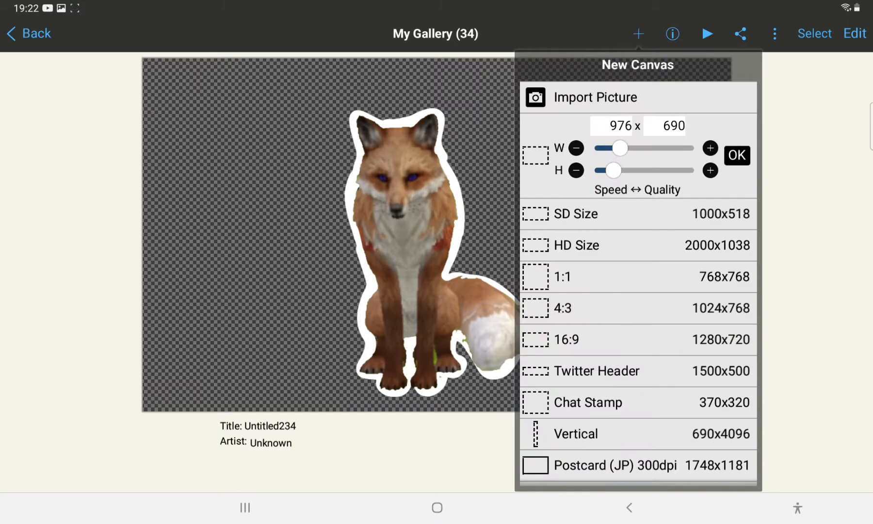
Create a square canvas by mistake, delete it from the gallery, then start a wide landscape canvas
click(736, 156)
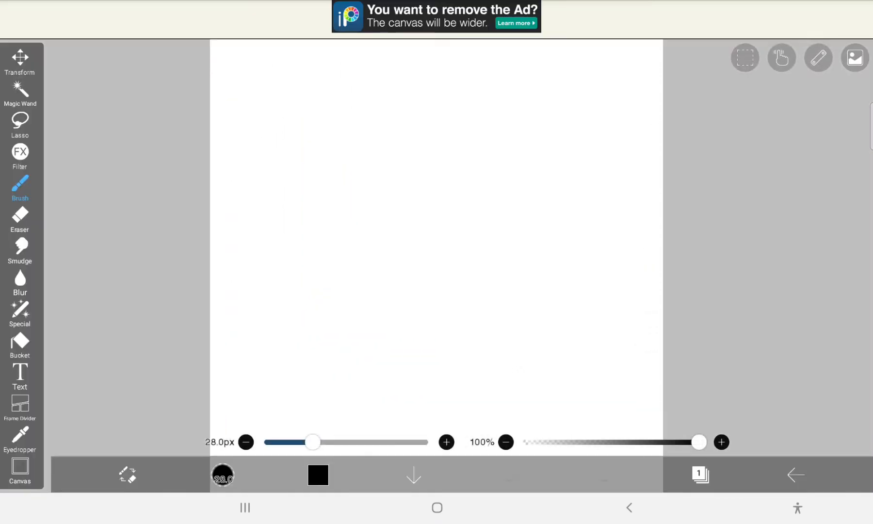
click(795, 476)
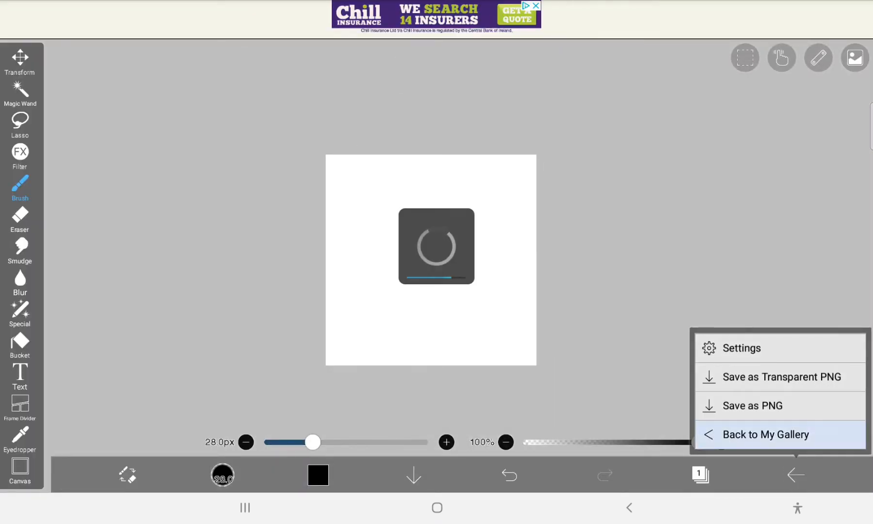
click(769, 435)
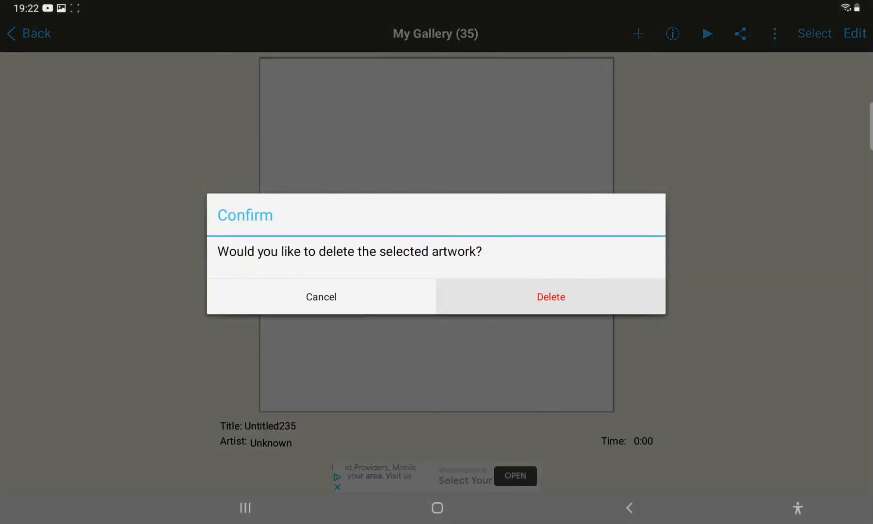
click(550, 296)
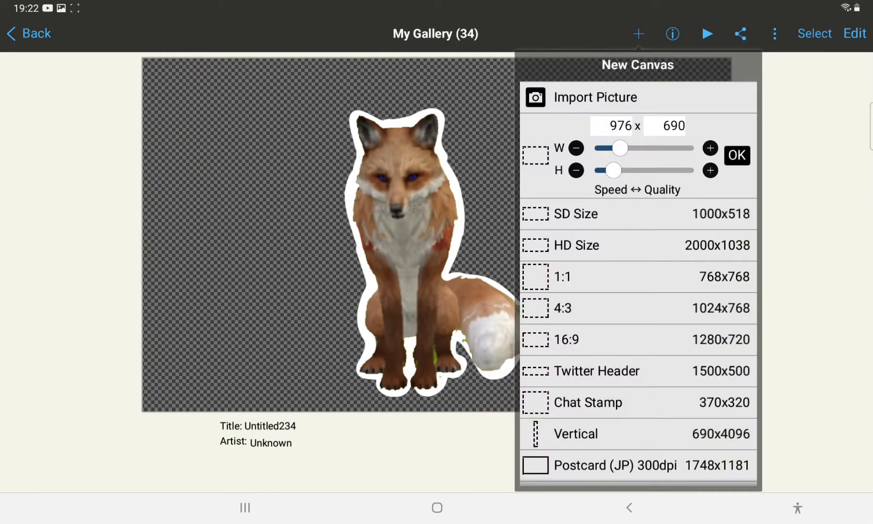
drag(512, 240, 785, 245)
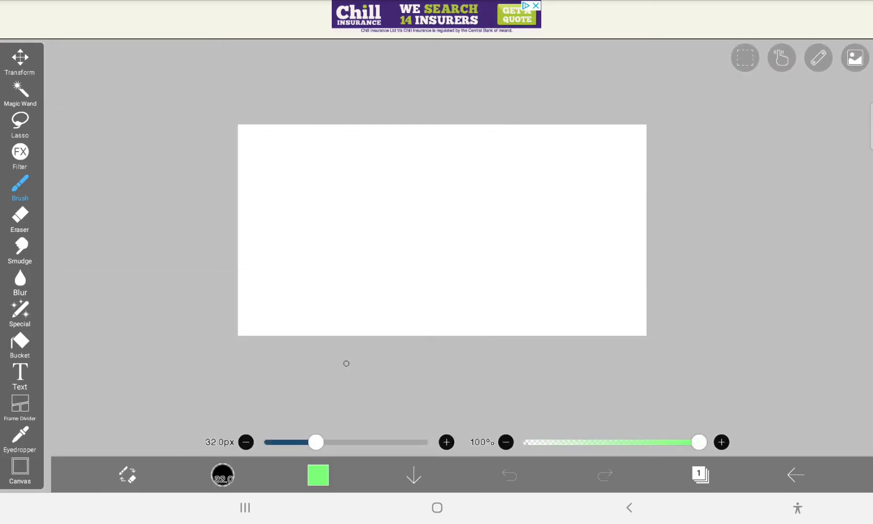
Paint the whole canvas solid green with the large brush, then start importing a picture
drag(316, 442, 424, 442)
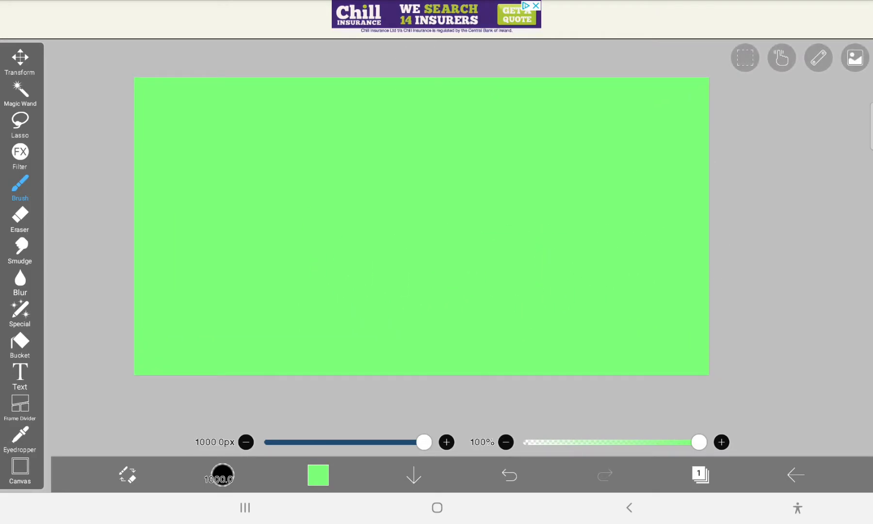
drag(423, 441, 323, 442)
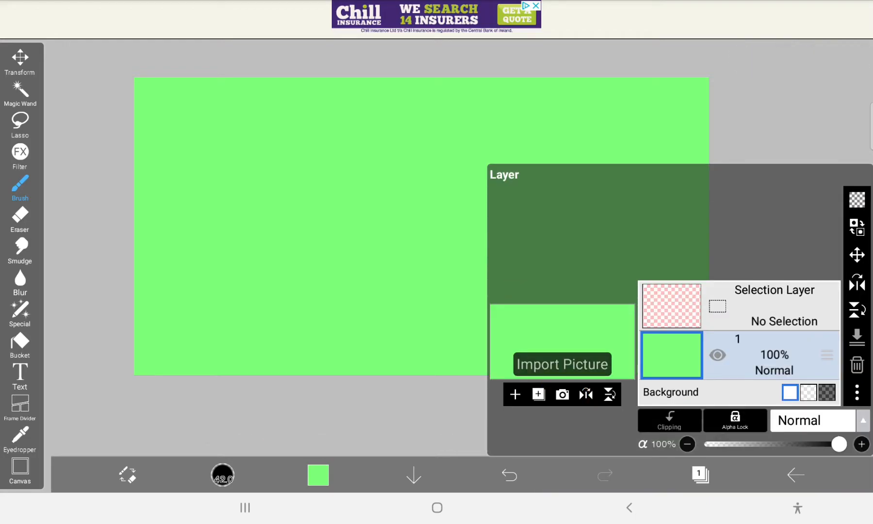
click(562, 364)
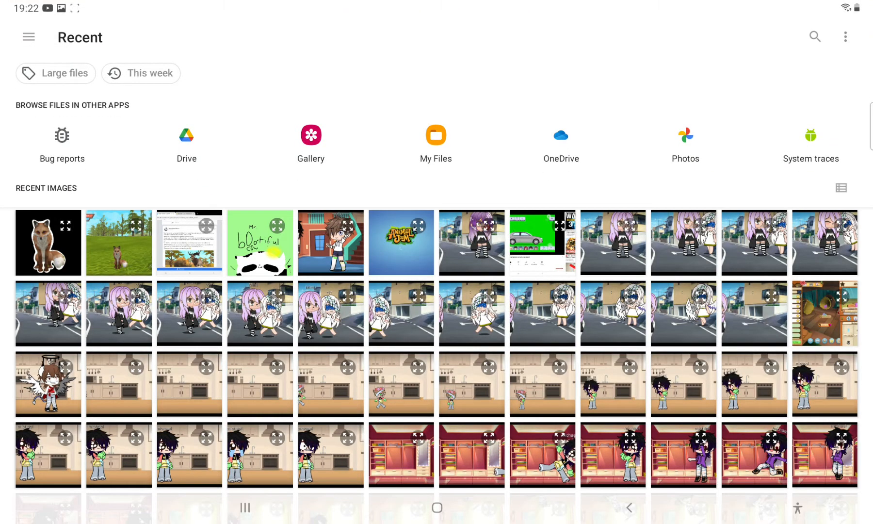
Choose the fox sticker from Recent images and place it as a layer on the green canvas
click(47, 242)
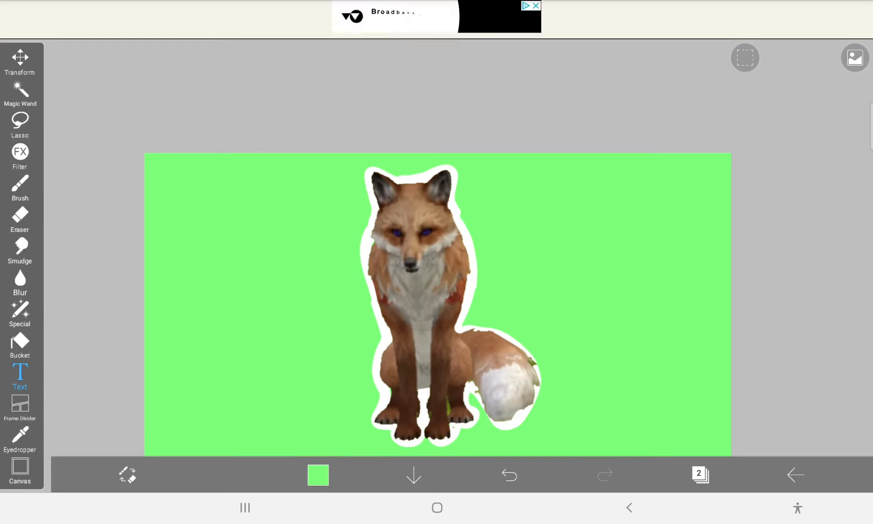
click(21, 187)
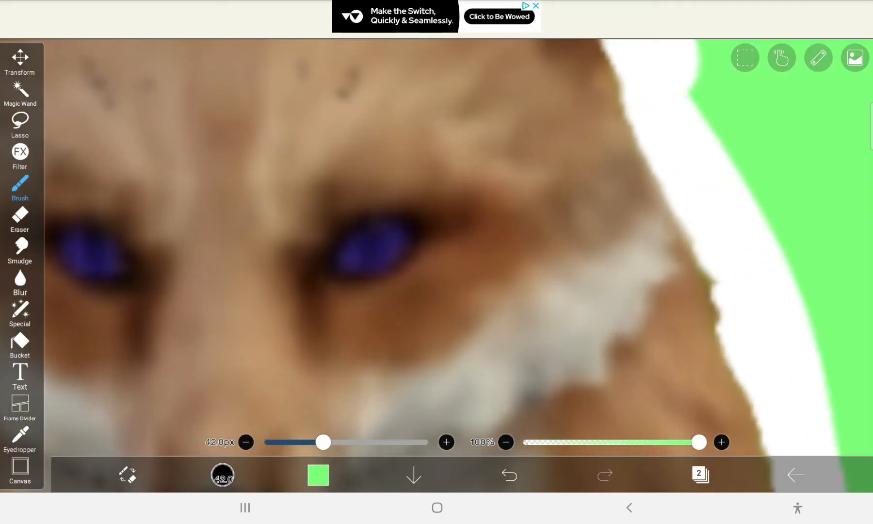
Undo the stray brown strokes over the fox's eye, shrinking the brush, leaving the sticker unchanged
click(507, 475)
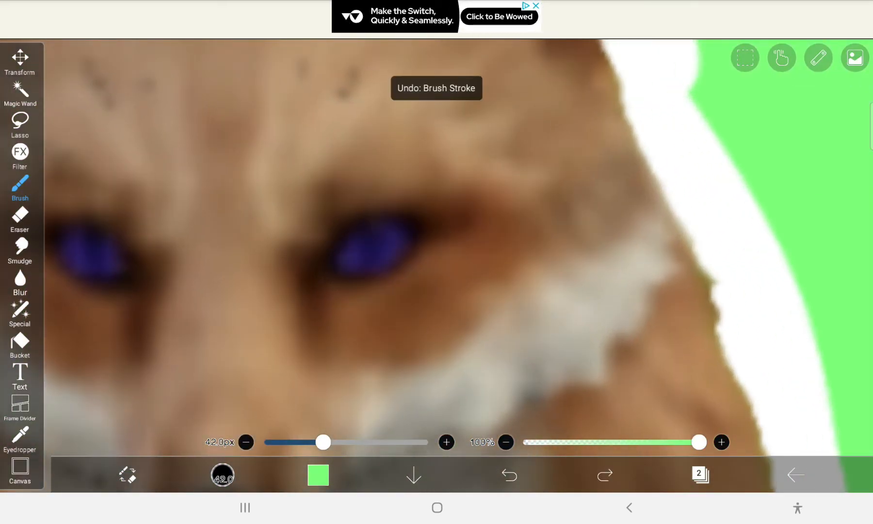
drag(324, 442, 278, 442)
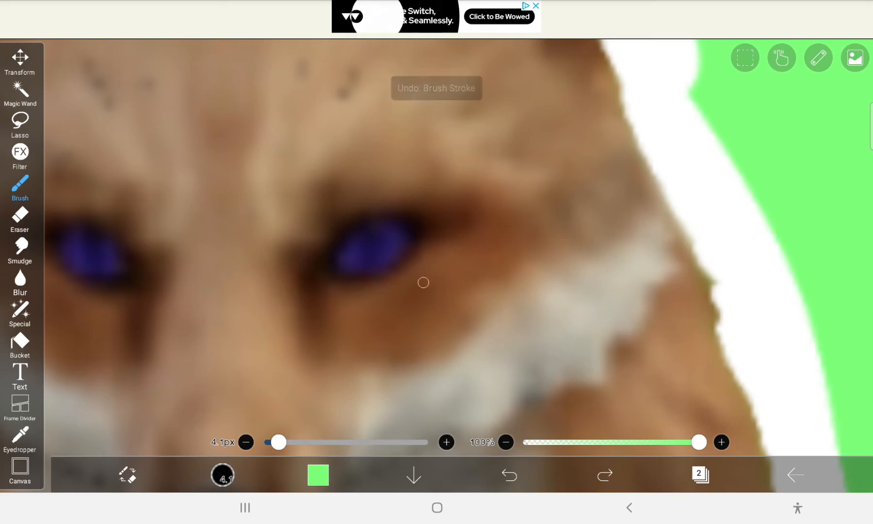
drag(423, 282, 389, 262)
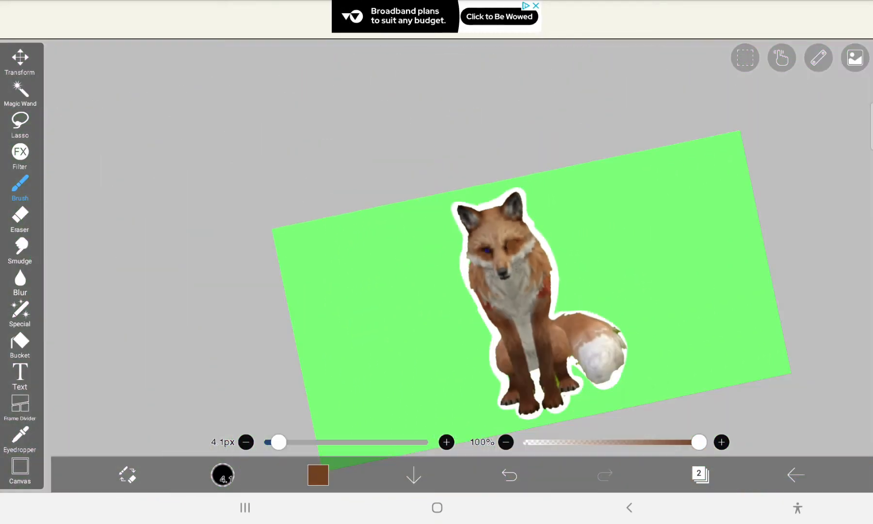
click(508, 477)
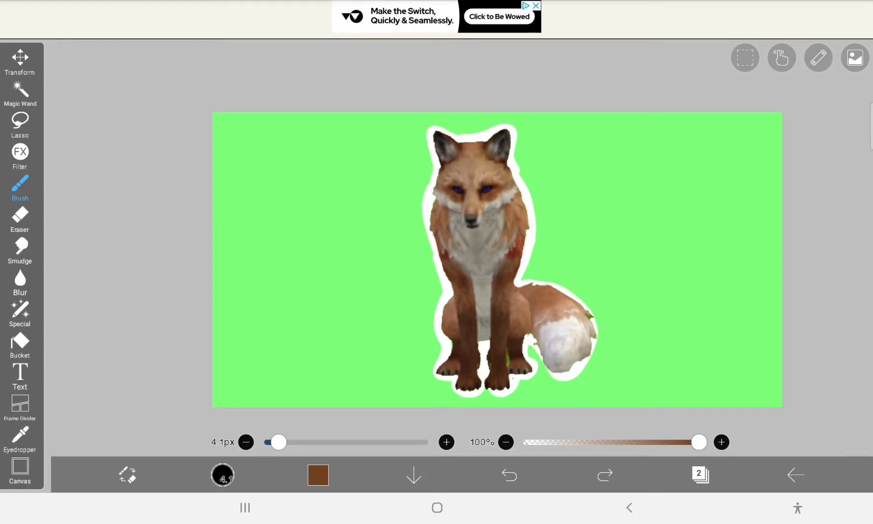
click(796, 476)
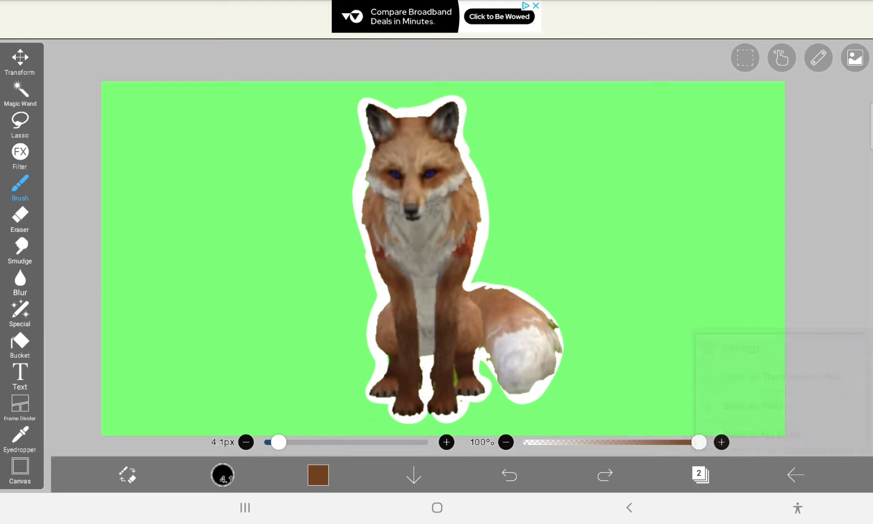
Save the fox-on-green thumbnail as a PNG and return to the home screen
click(797, 476)
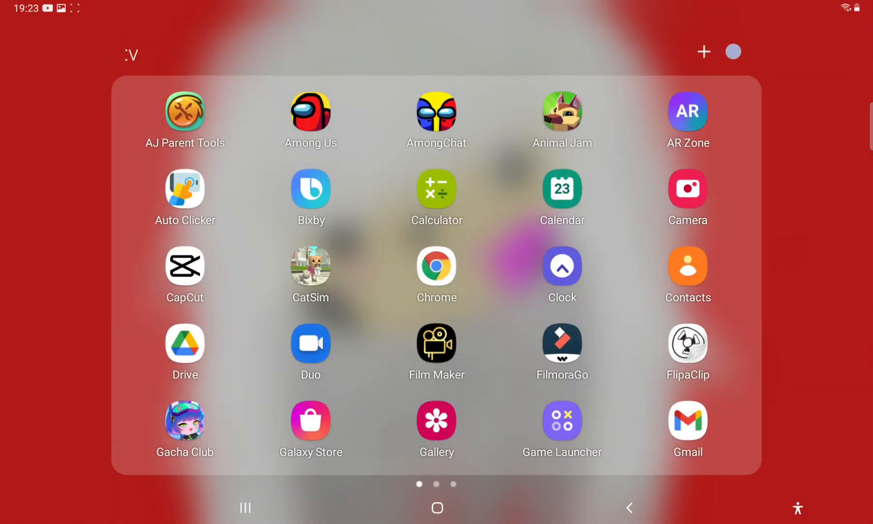
scroll(left, 3)
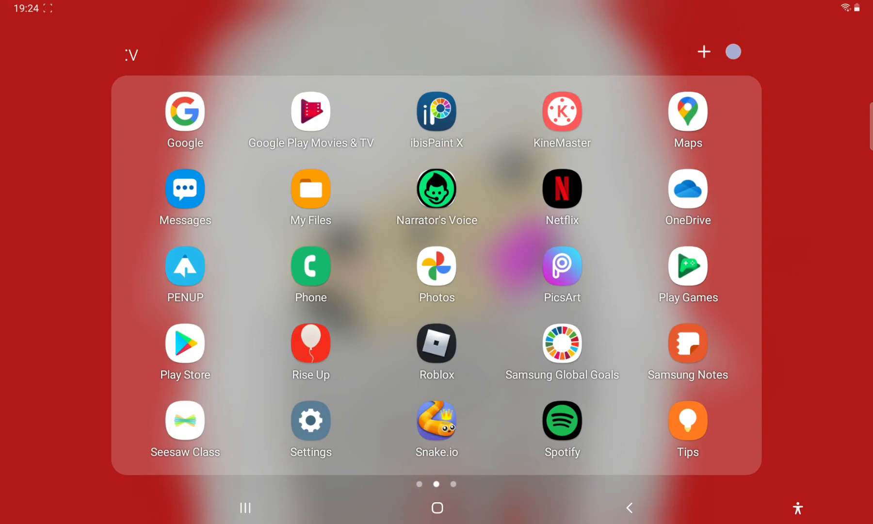
Swipe to the third app drawer page holding YT Studio
scroll(left, 3)
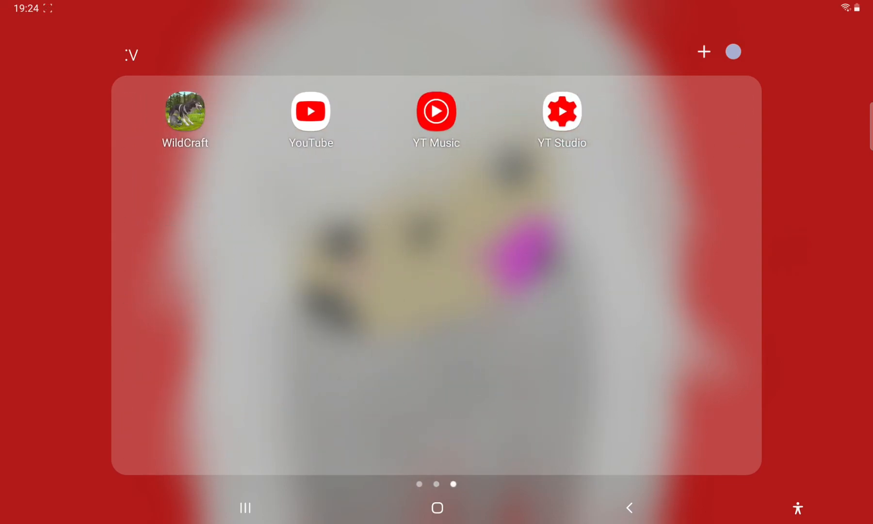
Launch YouTube Studio and reach the latest WildCraft video's details
click(561, 111)
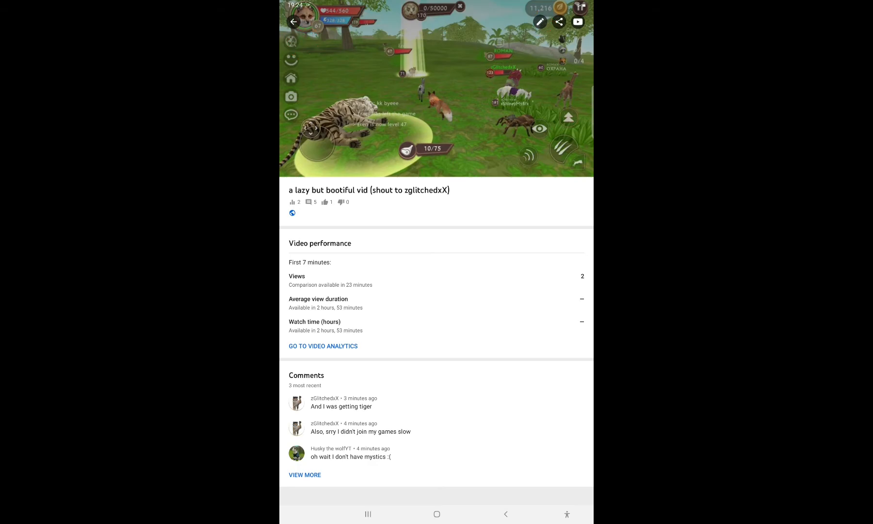
Replace the video's thumbnail with the green fox image from Recent and save it
click(537, 22)
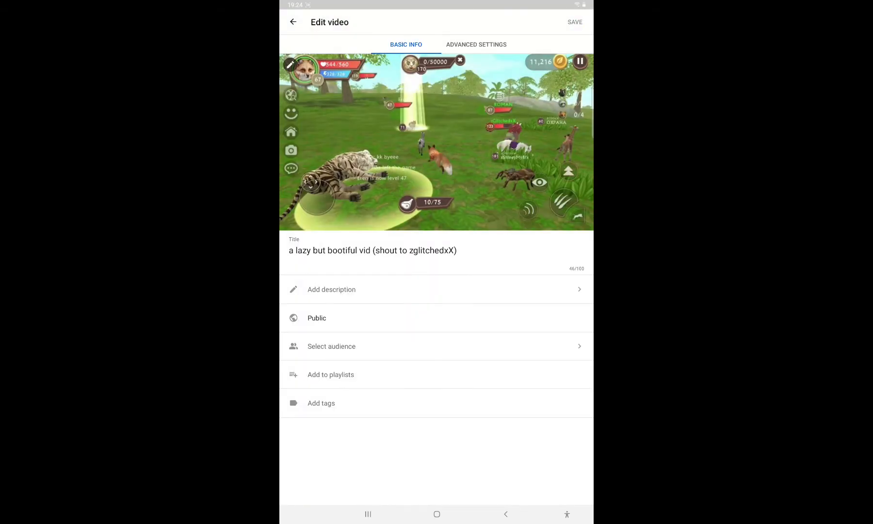
click(289, 64)
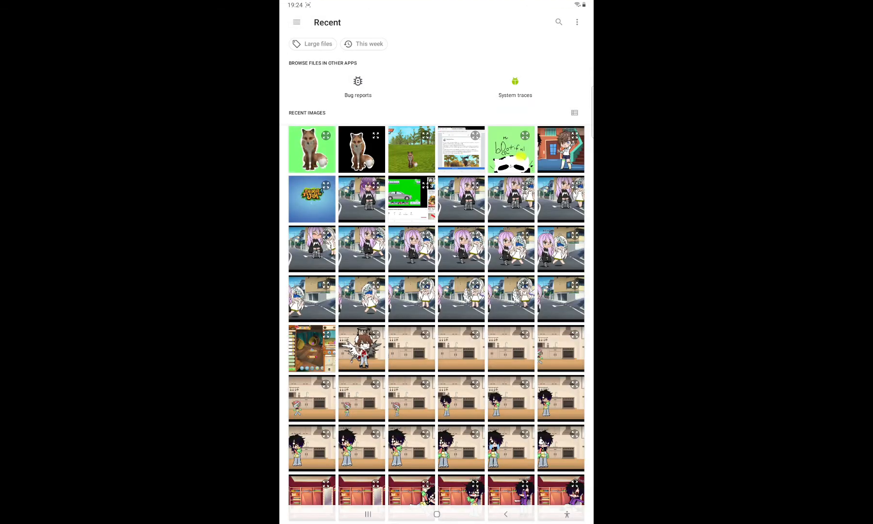
click(312, 149)
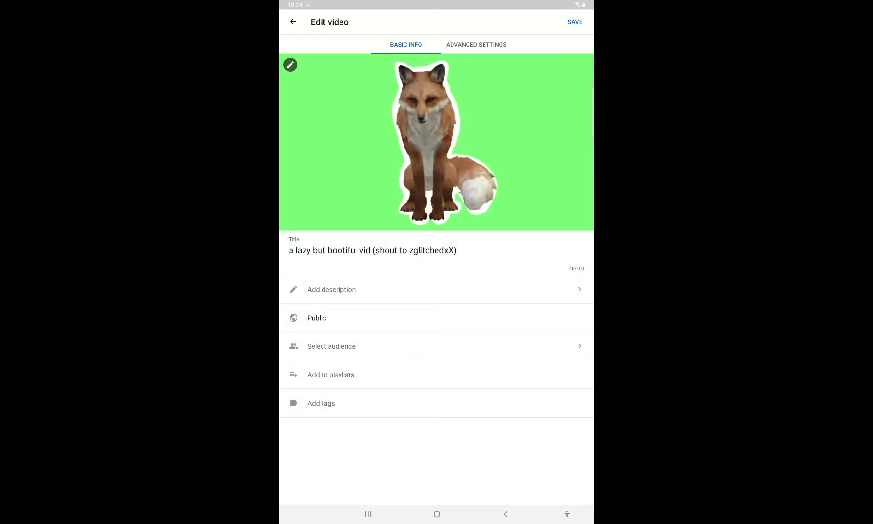
click(574, 21)
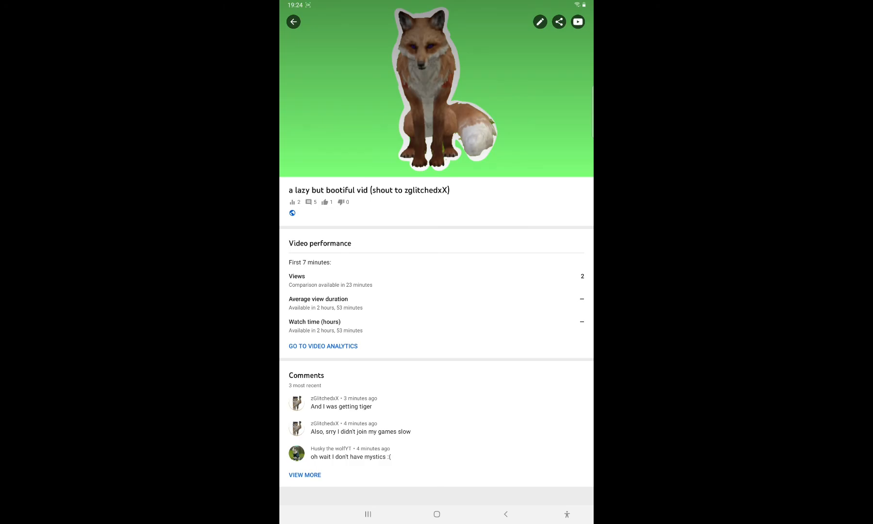
Leave YouTube Studio for the home screen and swipe to the second app page
click(293, 22)
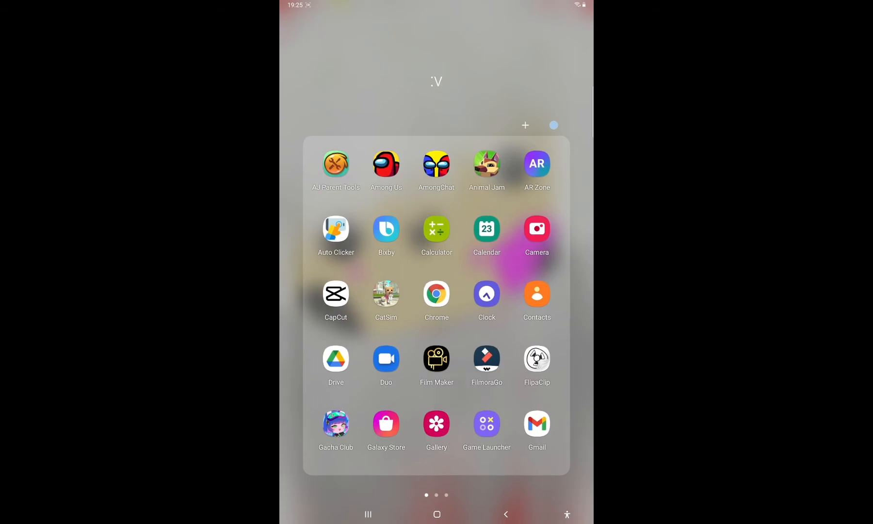
scroll(left, 3)
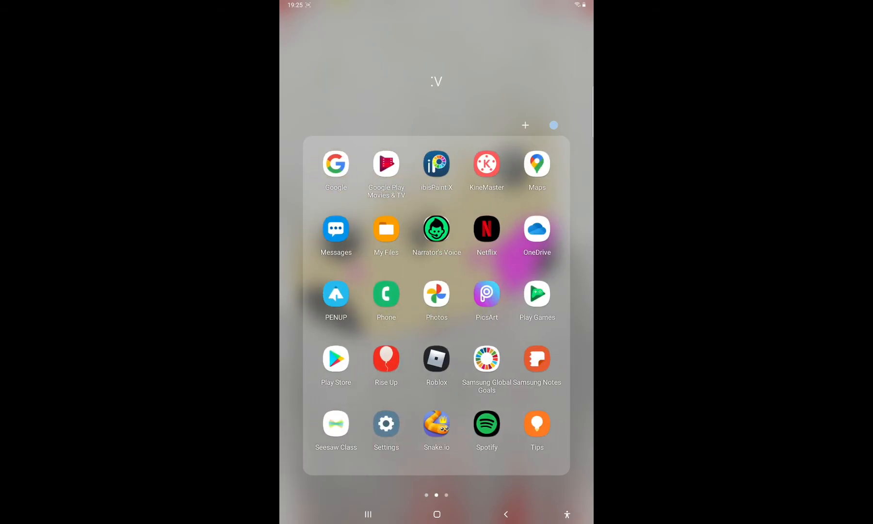